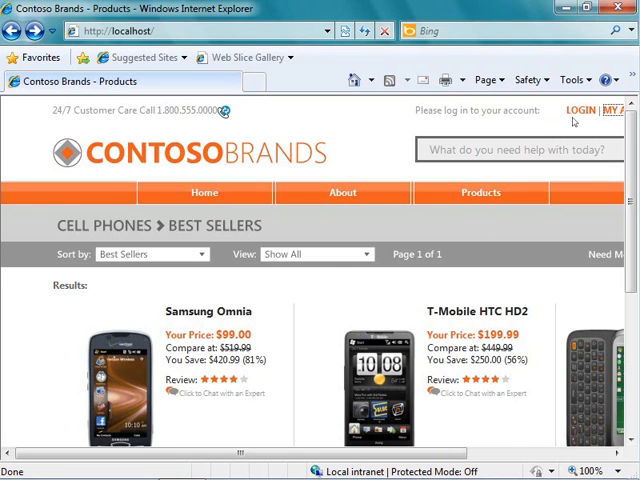
Step: Go to the Contoso Brands login page via LOGIN at the top
left_click(580, 110)
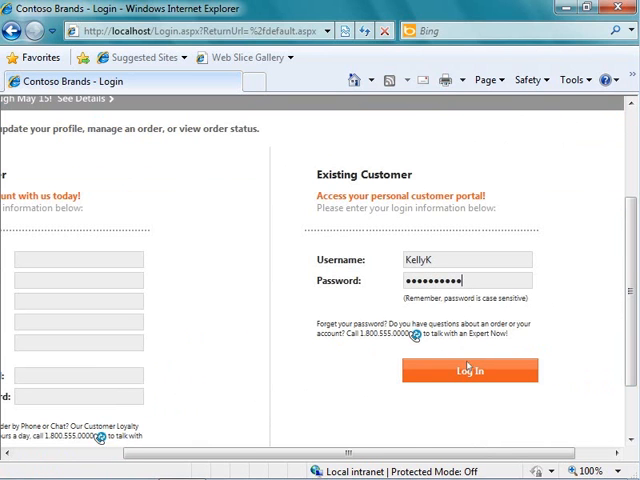
Step: Sign in and submit an expert chat request about the T-Mobile HTC HD2
left_click(468, 370)
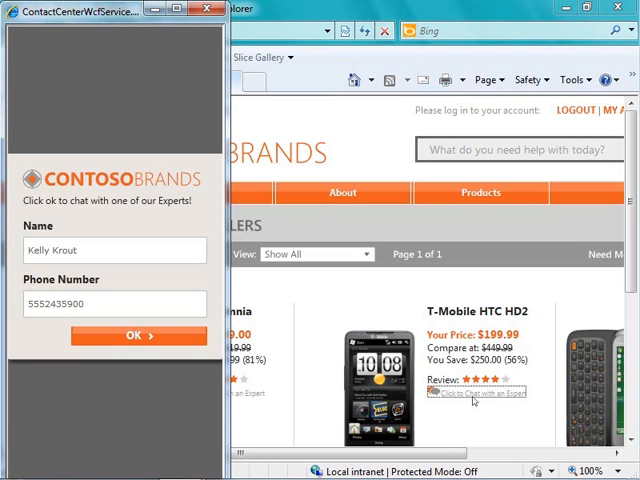
mouse_move(284, 357)
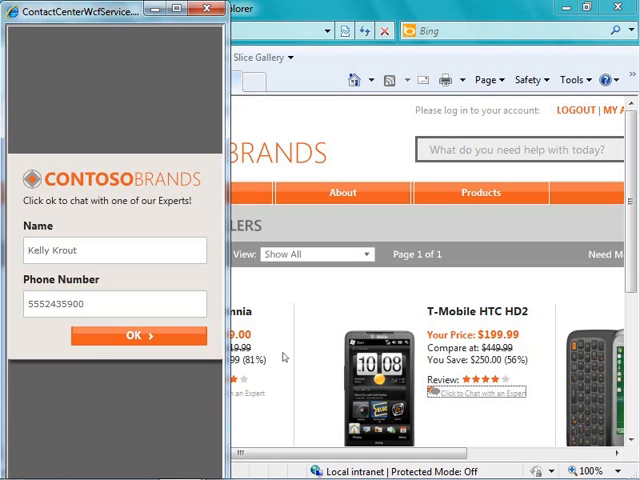
left_click(132, 335)
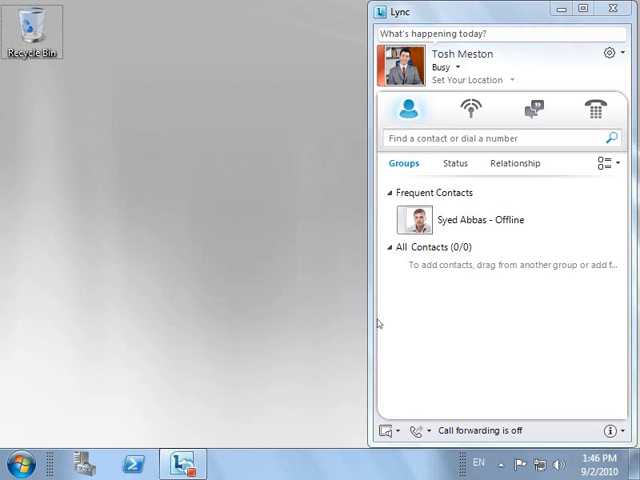
mouse_move(450, 197)
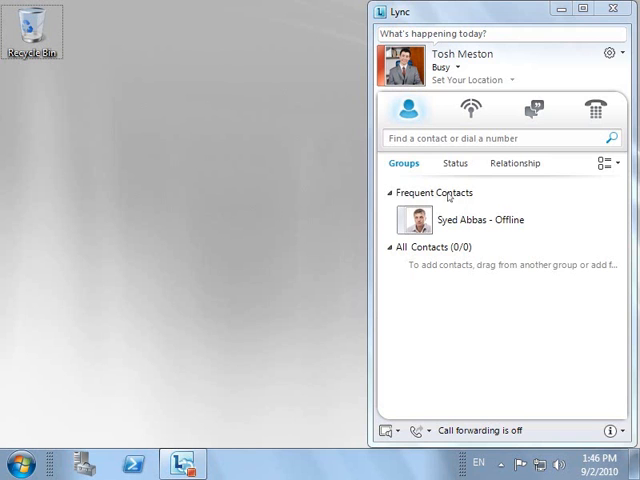
Step: Switch the agent's Lync presence from Busy to Available
left_click(447, 67)
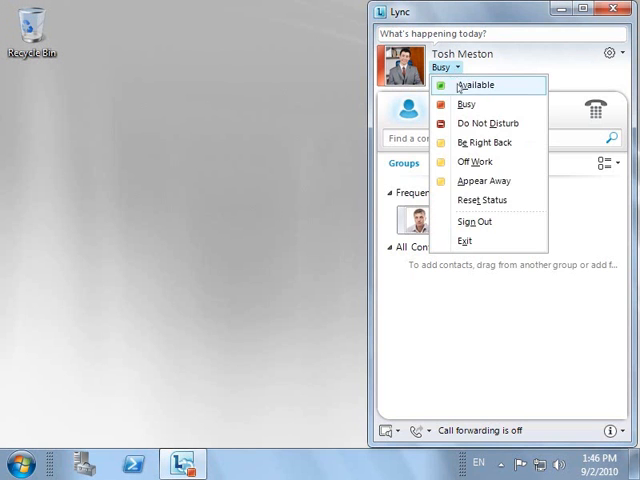
left_click(472, 85)
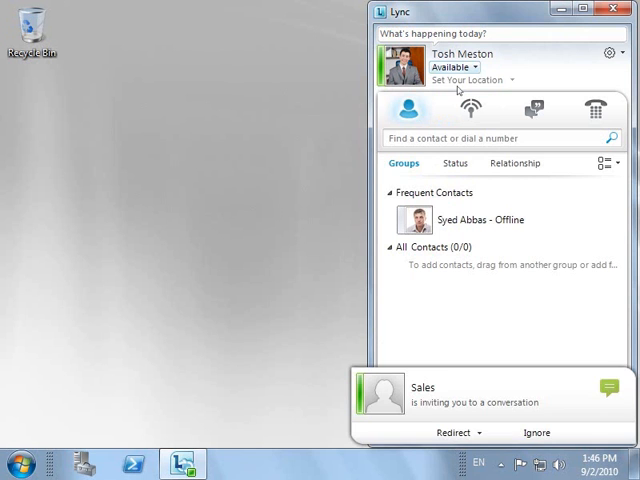
mouse_move(593, 326)
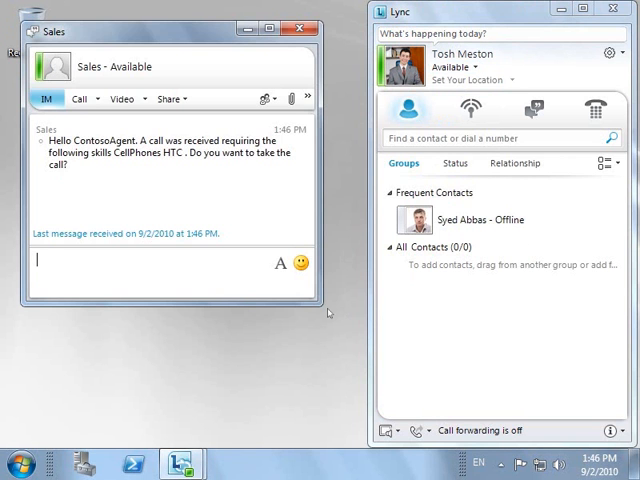
Step: Reply 'yes' to the Sales CellPhones HTC invitation to join the call
type("yes")
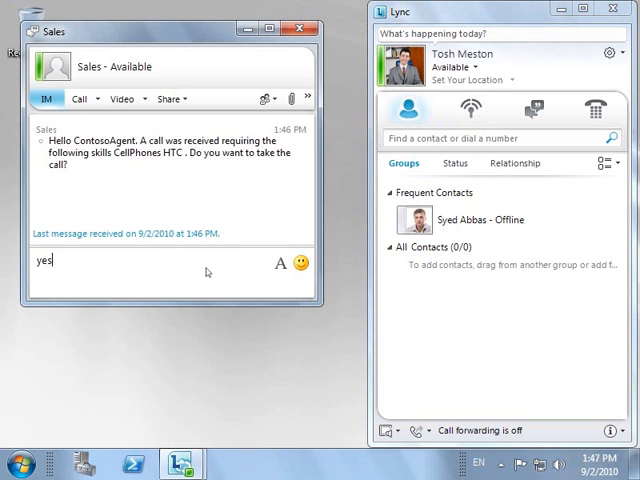
key("return")
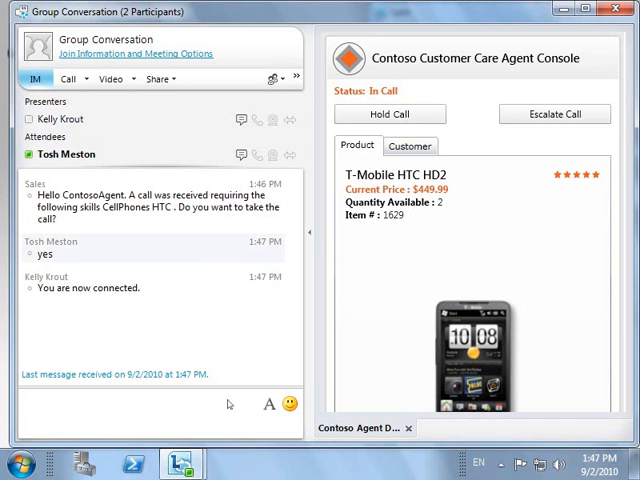
Step: Ask 'How can I help you?' and confirm two in stock for same-day shipping
type("How")
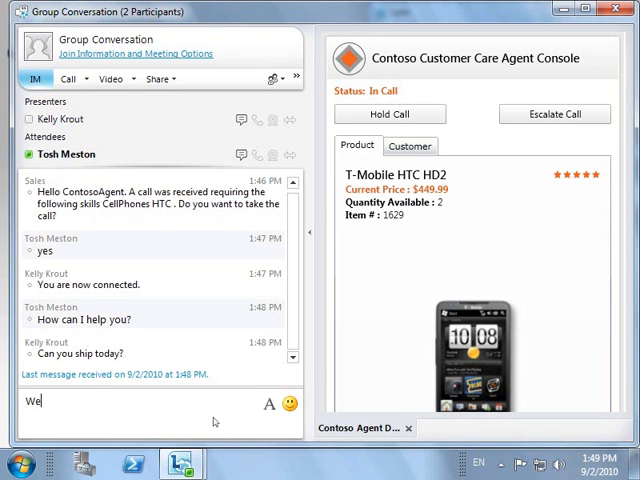
key("Return")
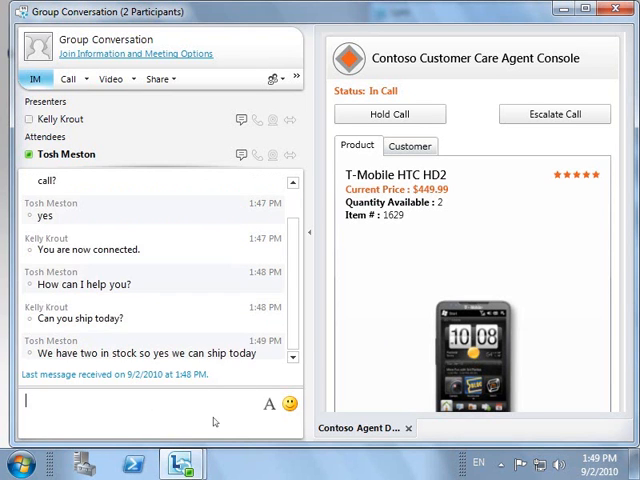